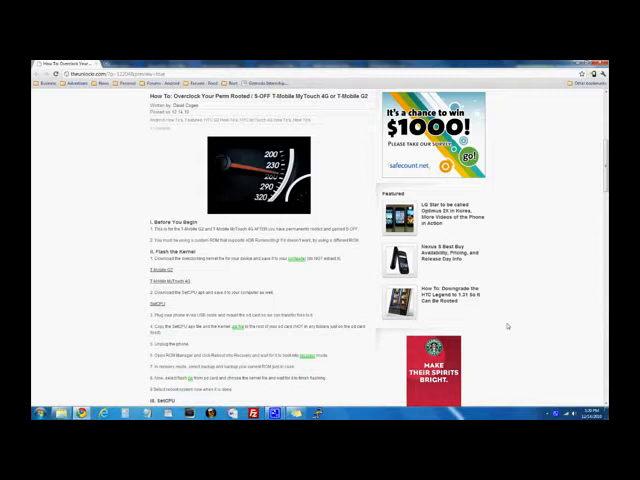
# - Scroll the Explorer window to show the kernel zip and SetCPU apk beside the SD card
pyautogui.scroll(-3)
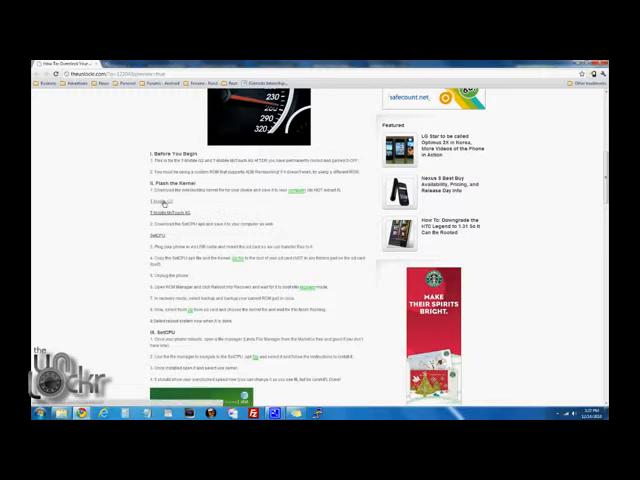
pyautogui.moveTo(166, 213)
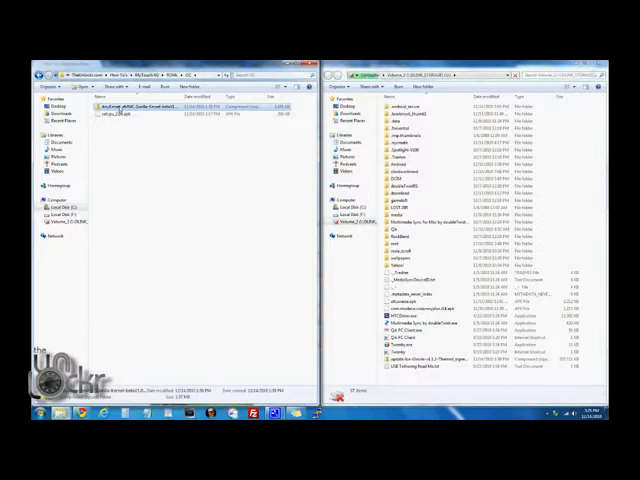
pyautogui.moveTo(120, 117)
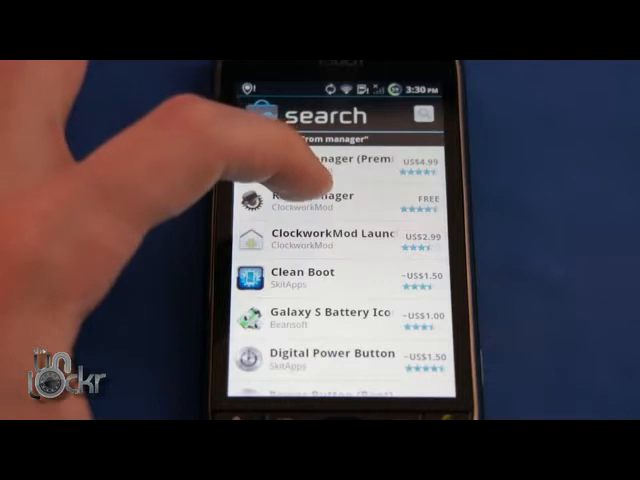
# - Launch ROM Manager, accept its disclaimer, and reboot into ClockworkMod Recovery
pyautogui.click(300, 205)
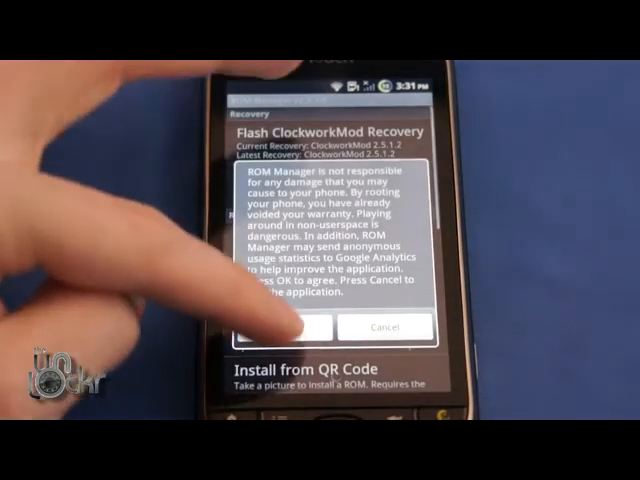
pyautogui.click(283, 327)
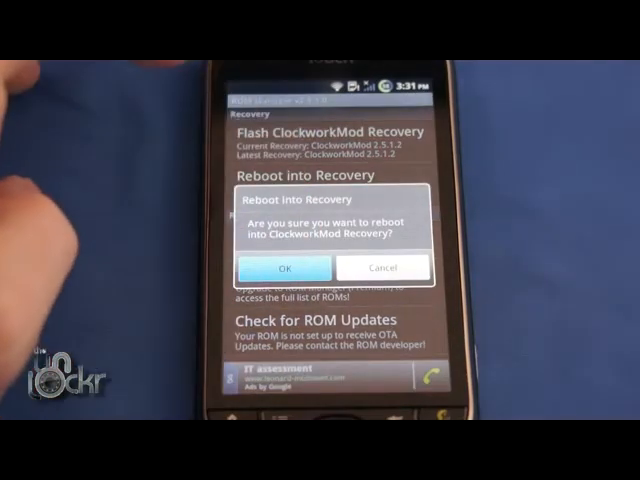
pyautogui.click(284, 268)
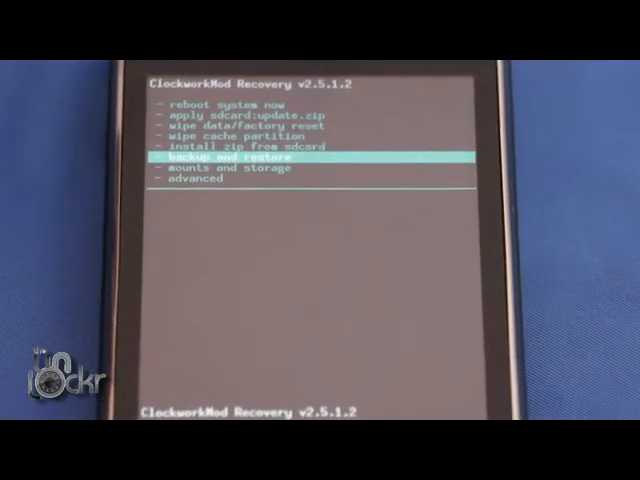
# - Back up the current ROM and install the AnyKernel Gorilla kernel zip
pyautogui.click(240, 158)
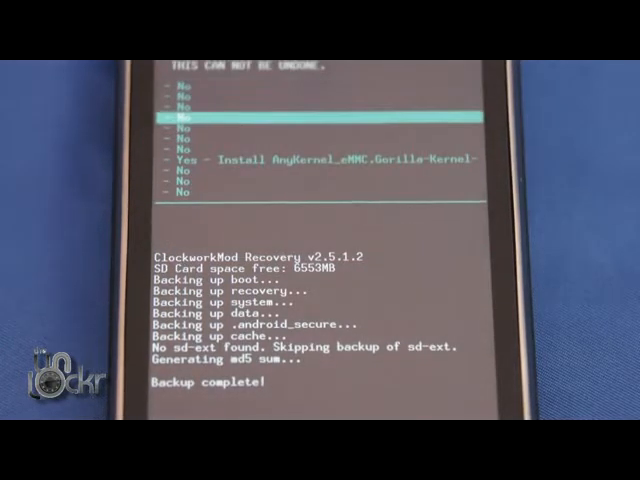
pyautogui.click(320, 160)
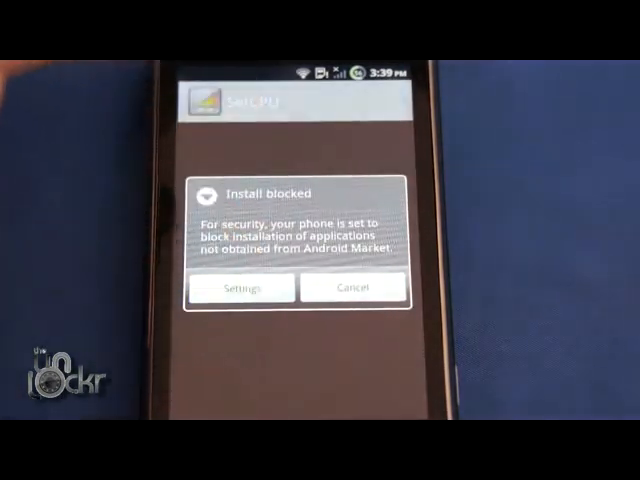
# - Enable Unknown sources from the Install blocked dialog, accepting the risk warning
pyautogui.click(240, 288)
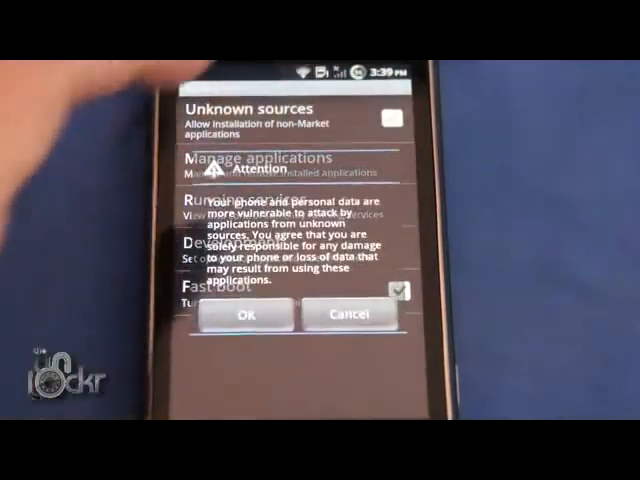
pyautogui.click(249, 315)
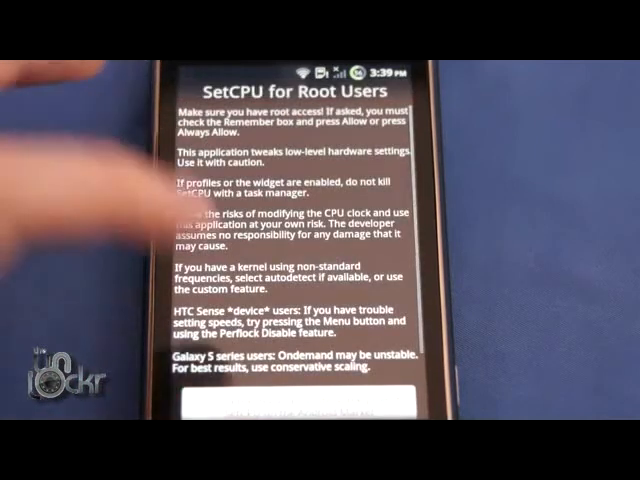
# - Grant SetCPU remembered superuser access and dismiss the Settings Saved notice
pyautogui.scroll(-3)
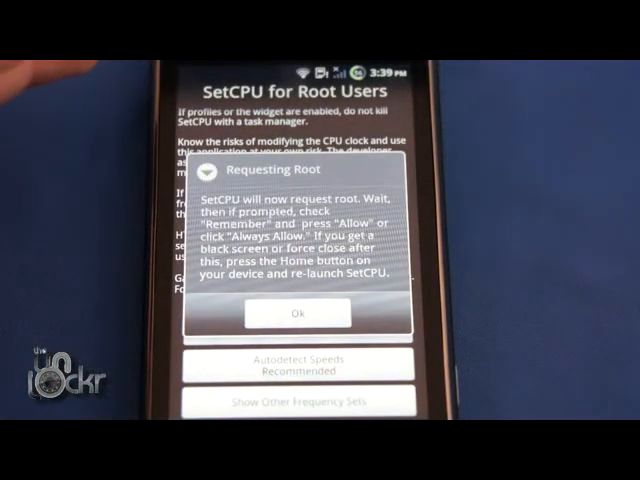
pyautogui.click(296, 311)
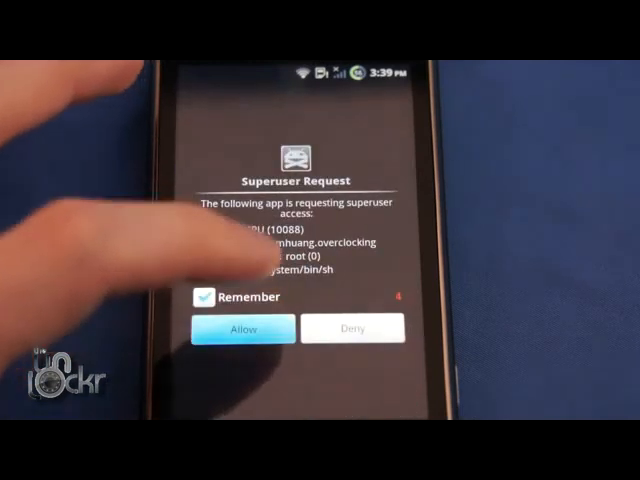
pyautogui.click(242, 328)
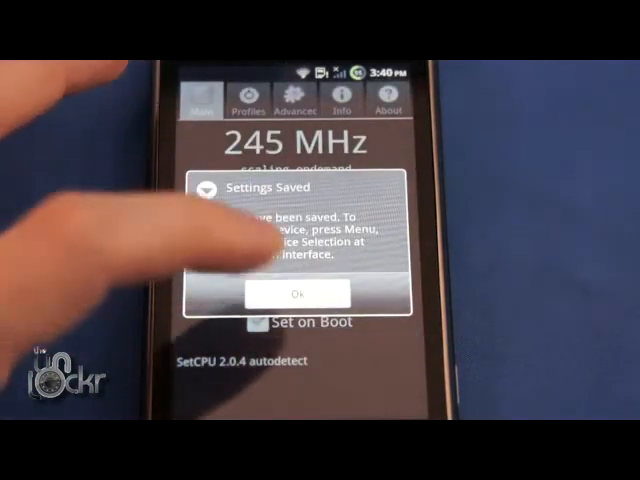
pyautogui.click(295, 293)
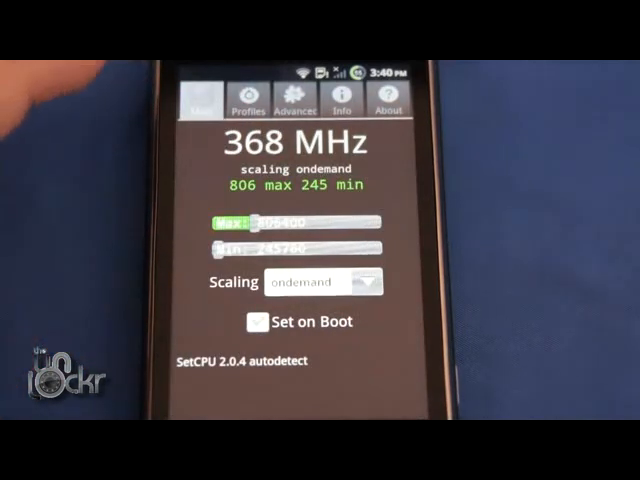